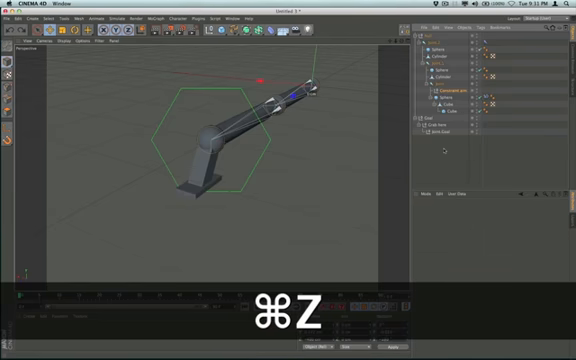
- Undo the last two hierarchy edits to the arm with Cmd+Z, restoring the earlier null
{"action": "key", "text": "cmd+z"}
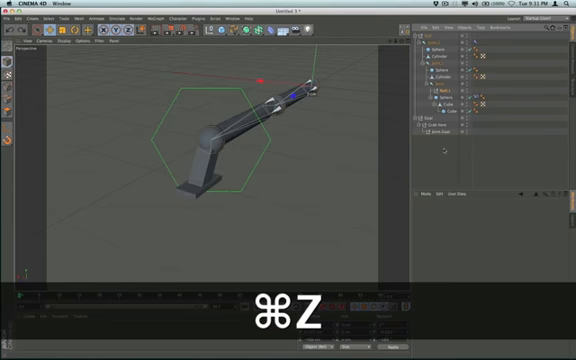
{"action": "key", "text": "cmd+z"}
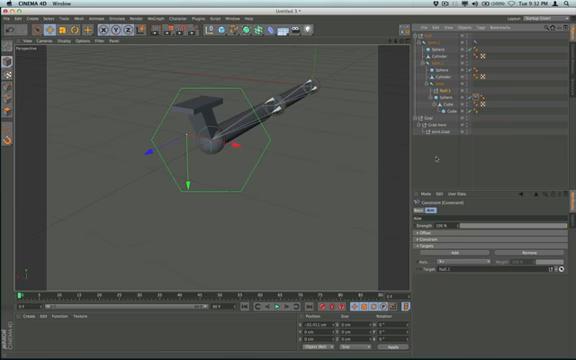
- Set the target null in the arm's Constraint tag Targets section
{"action": "left_click", "coordinate": [455, 266]}
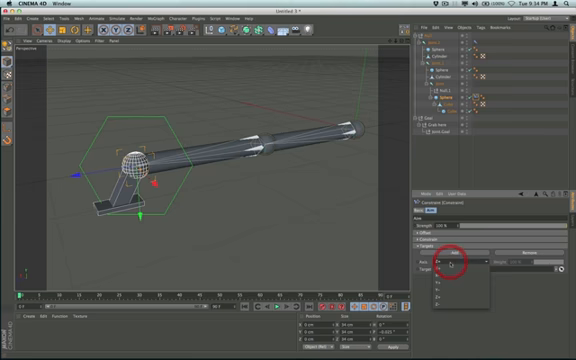
- Choose the arm axis that aims at the constraint target from the Axis dropdown
{"action": "left_click", "coordinate": [456, 261]}
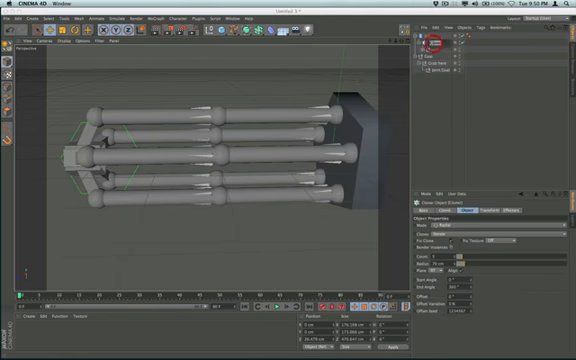
- Start typing an arm-based name for the radial cloner
{"action": "key", "text": "a"}
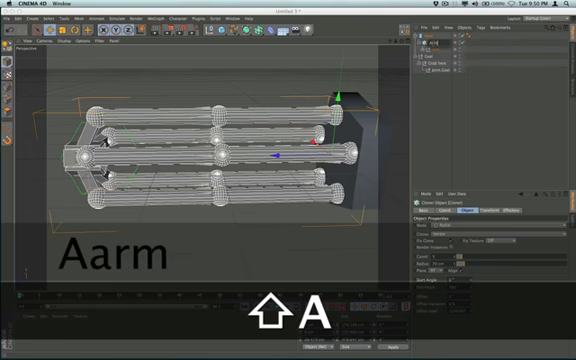